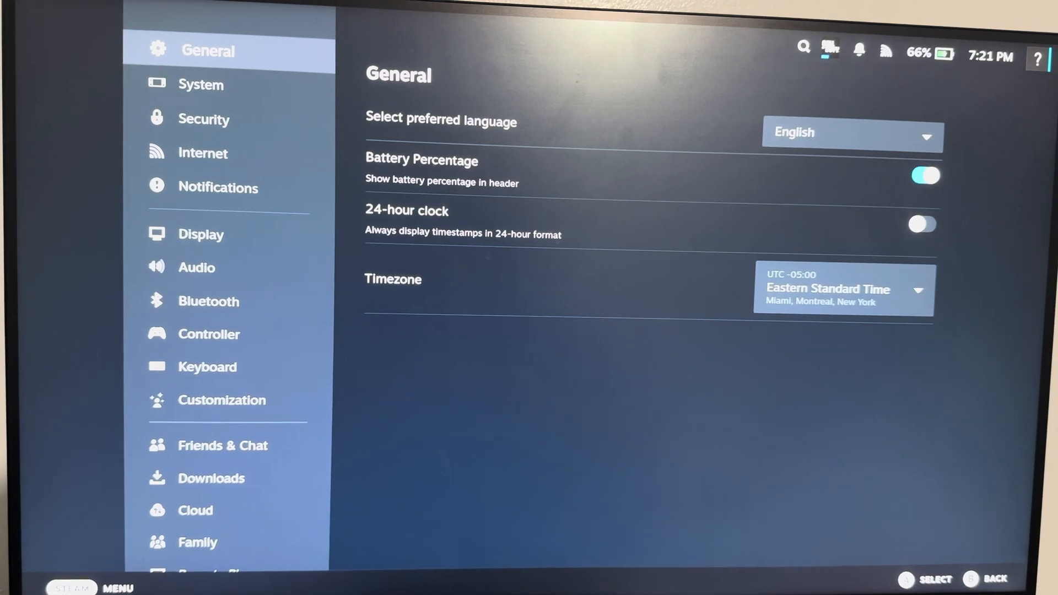
Move down the Settings sidebar from General past Display to Audio.
left_click(198, 267)
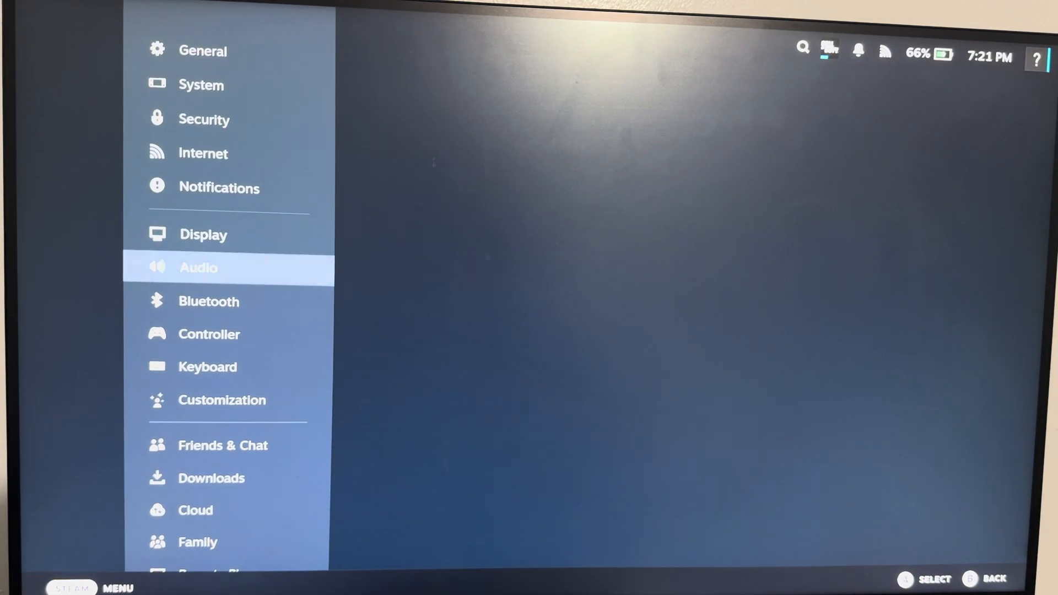
Select Bluetooth so Wireless Controller appears under Available to Pair.
left_click(208, 301)
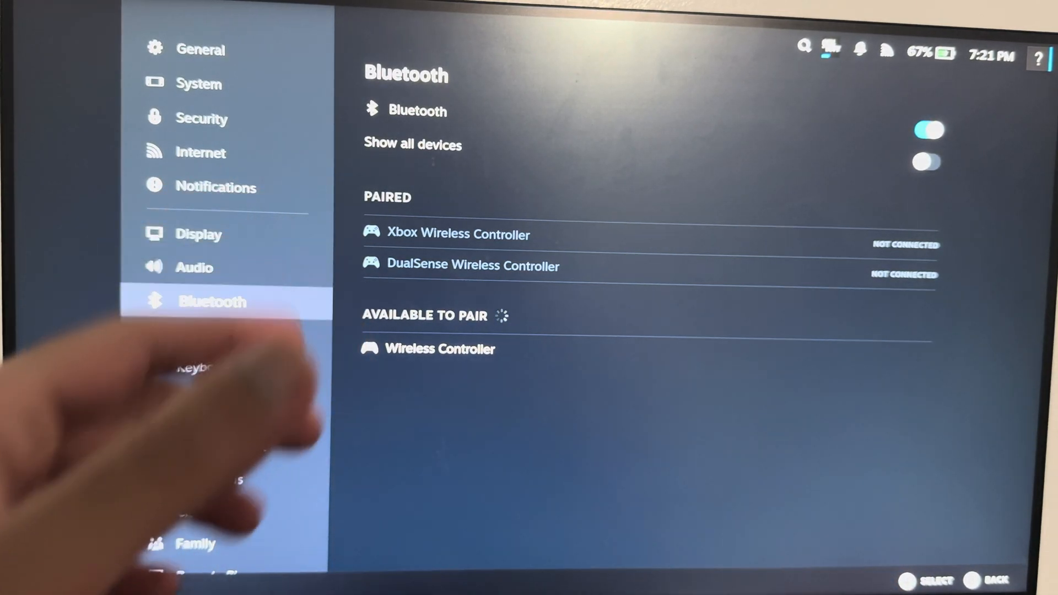
mouse_move(202, 406)
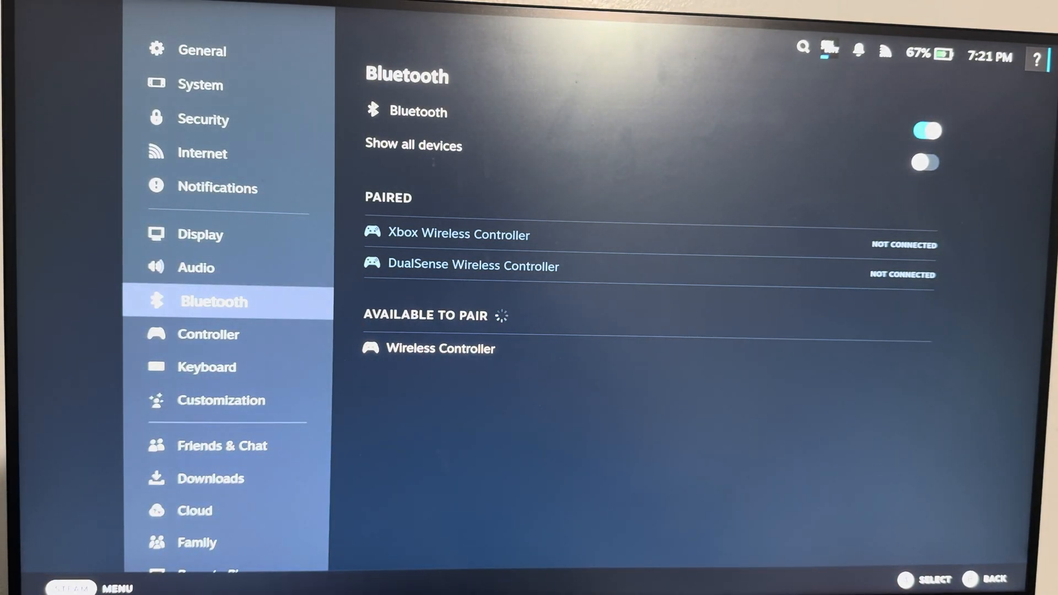